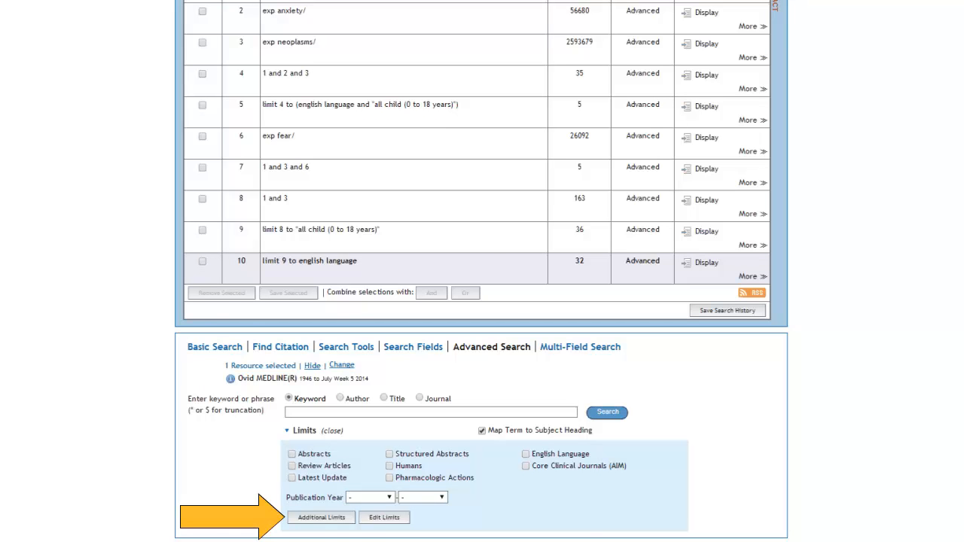
# Open Additional Limits to reach the Systematic Reviews publication type
pyautogui.click(321, 517)
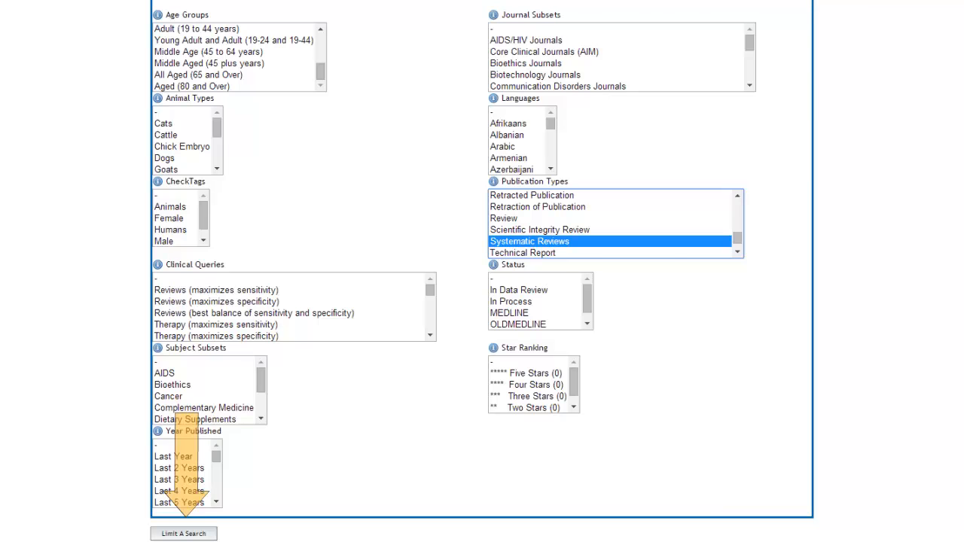
pyautogui.click(183, 533)
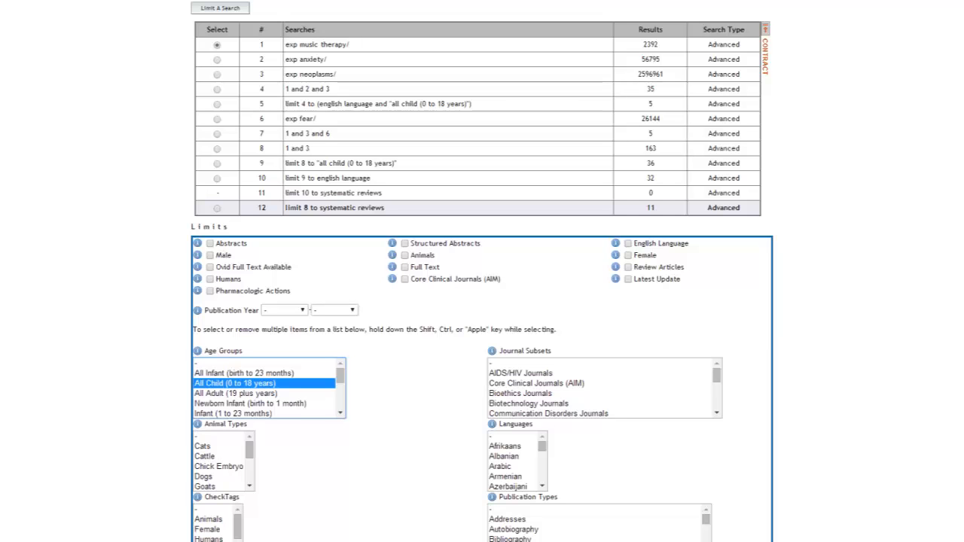
# Apply Limit A Search to the children's music therapy search set
pyautogui.click(217, 44)
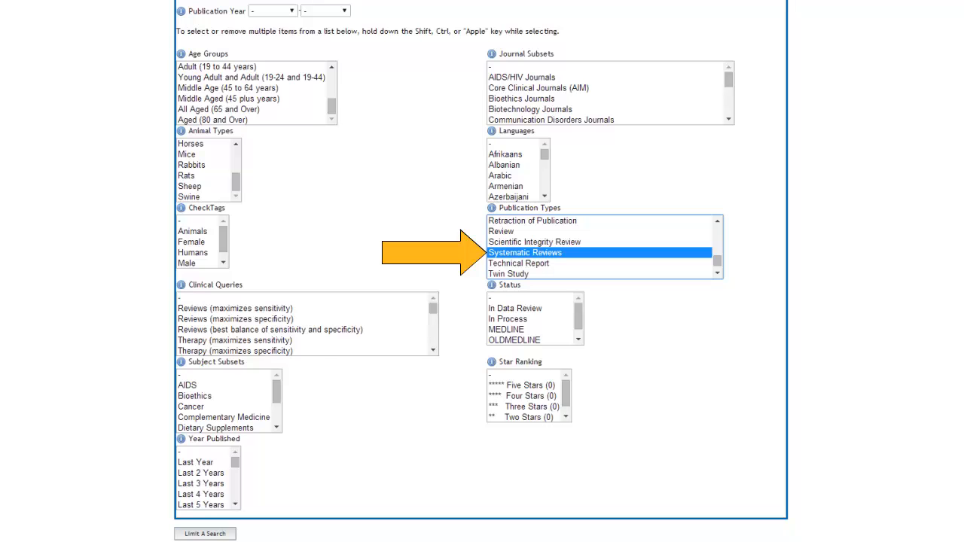
# Limit the children's search to systematic reviews and display search 14's 27 citations
pyautogui.click(205, 533)
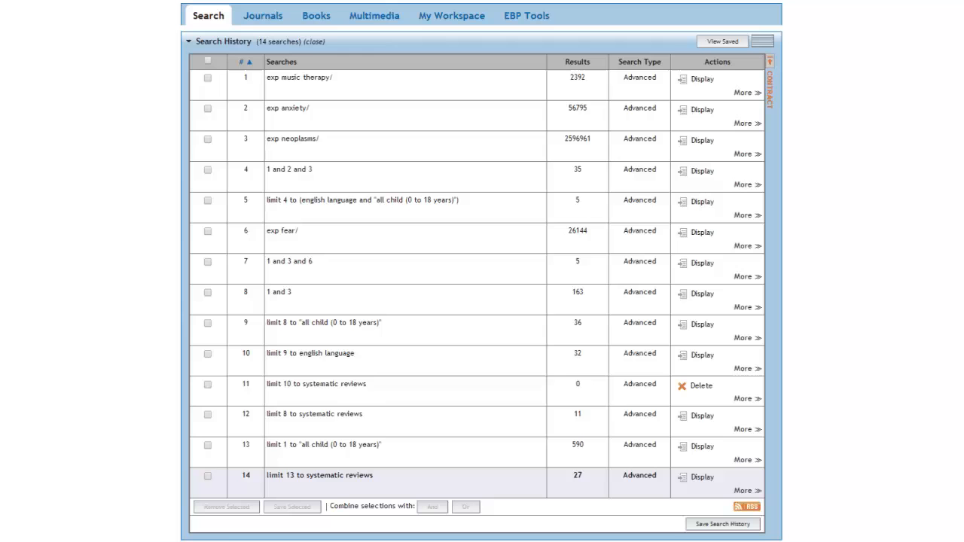
pyautogui.click(701, 477)
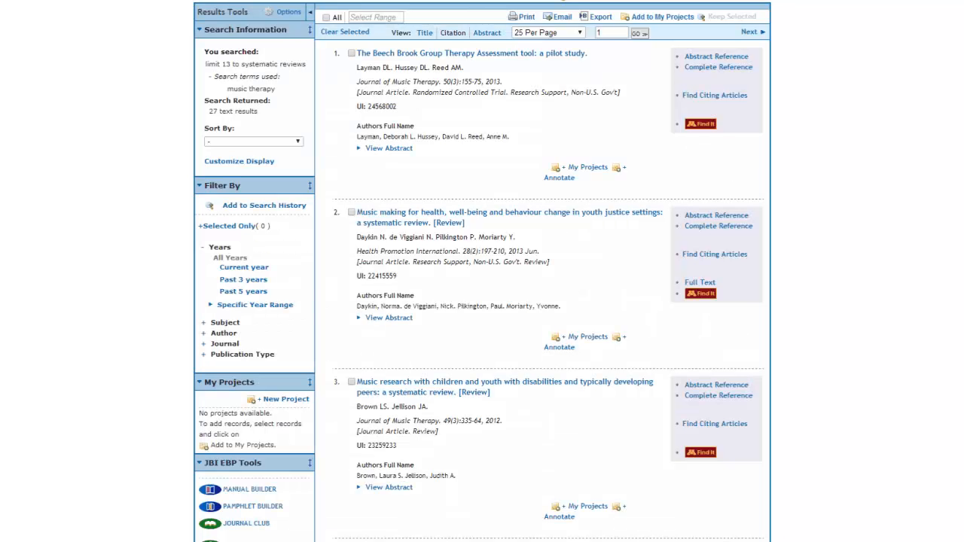